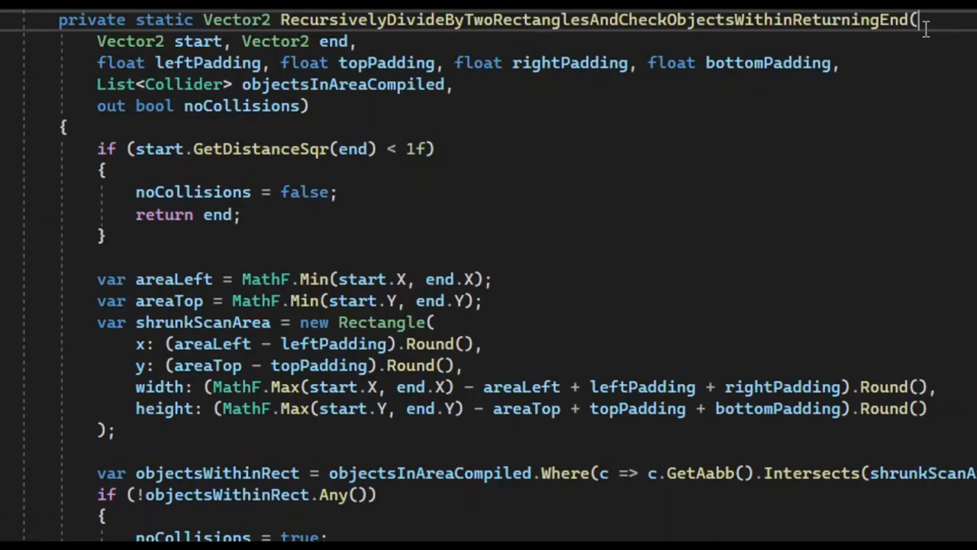
Step: Select the early-return block that sets noCollisions to false and returns end
double_click(596, 18)
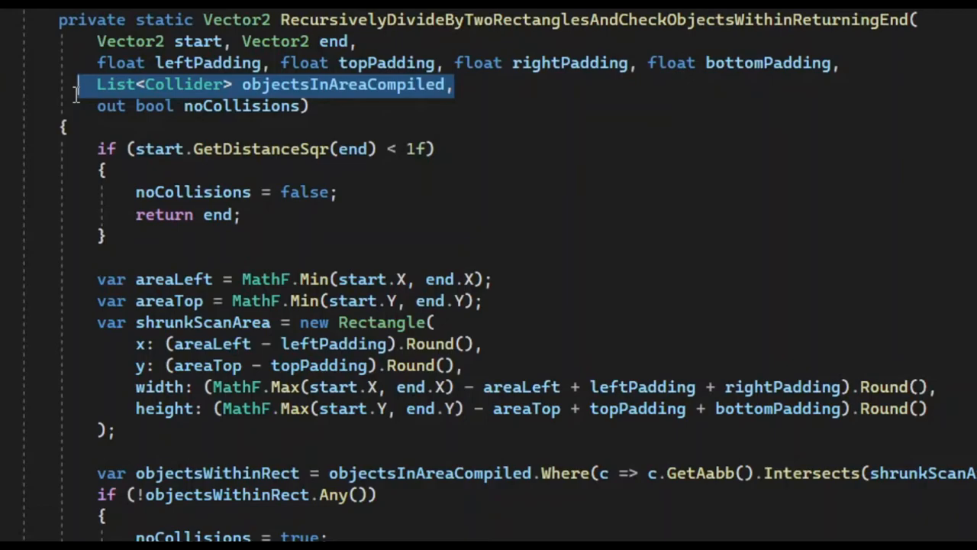
mouse_move(80, 105)
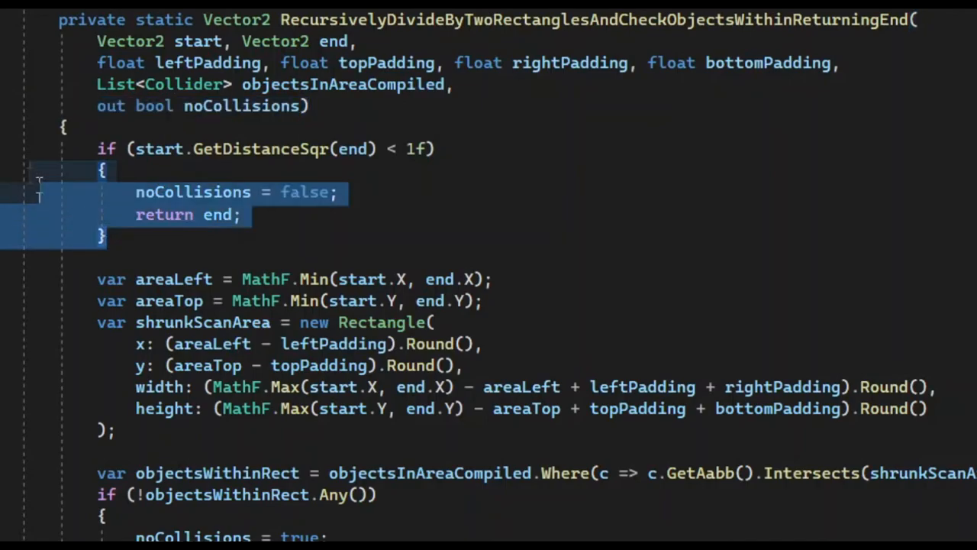
Step: Select the whole if (start.GetDistanceSqr(end) < 1f) statement including its body
left_click_drag(38, 193, 3, 149)
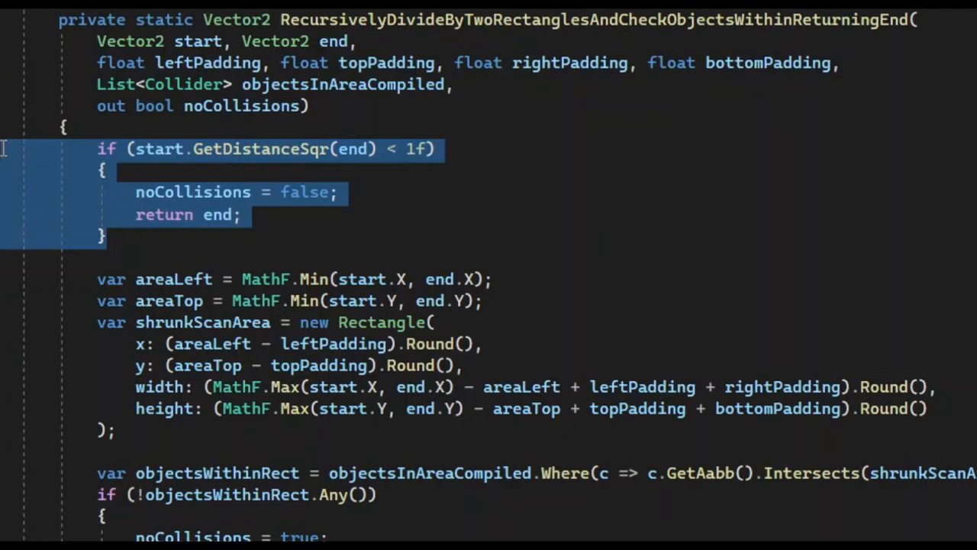
mouse_move(88, 235)
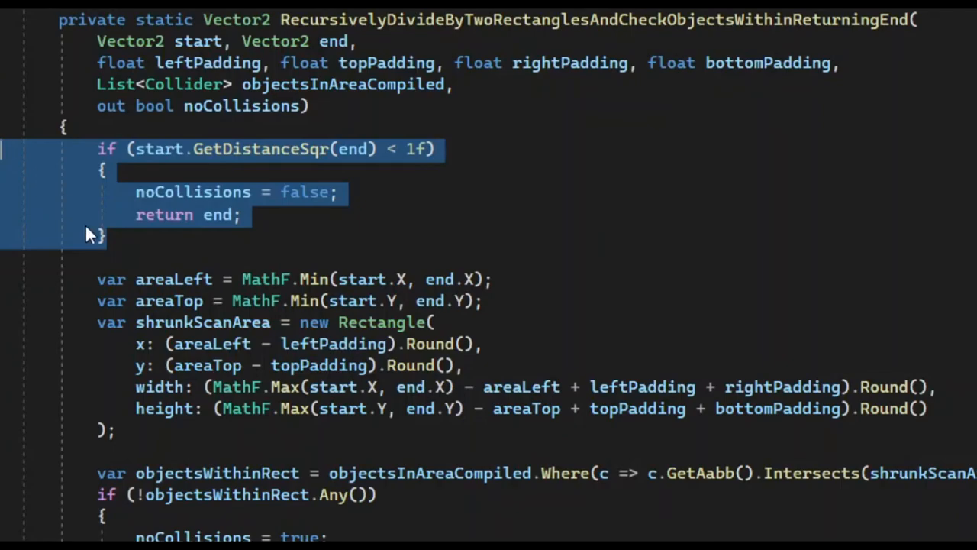